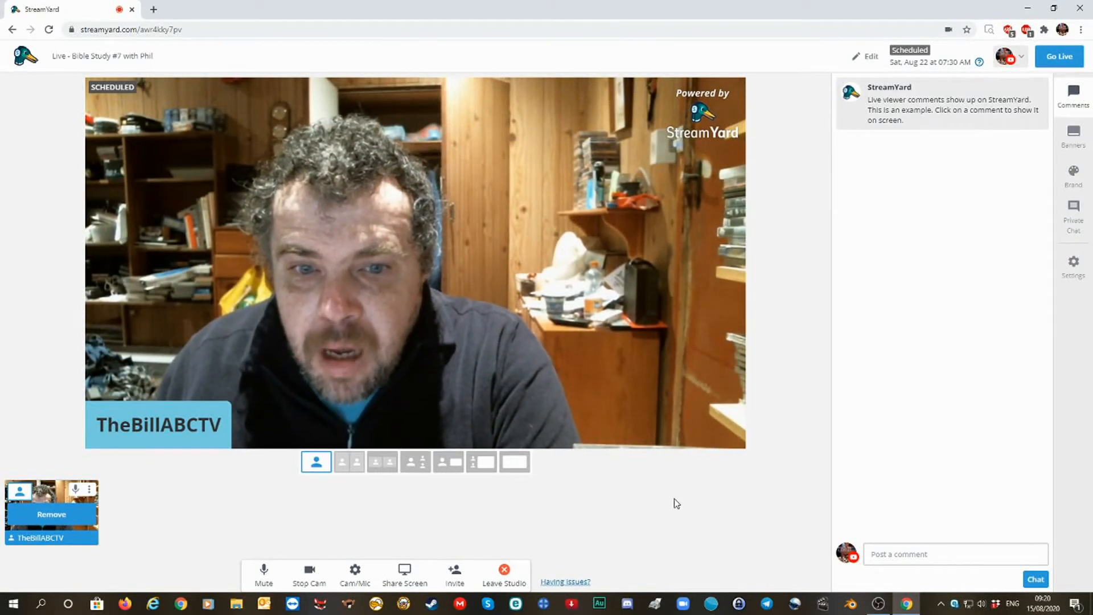
{"action": "mouse_move", "coordinate": [10, 313]}
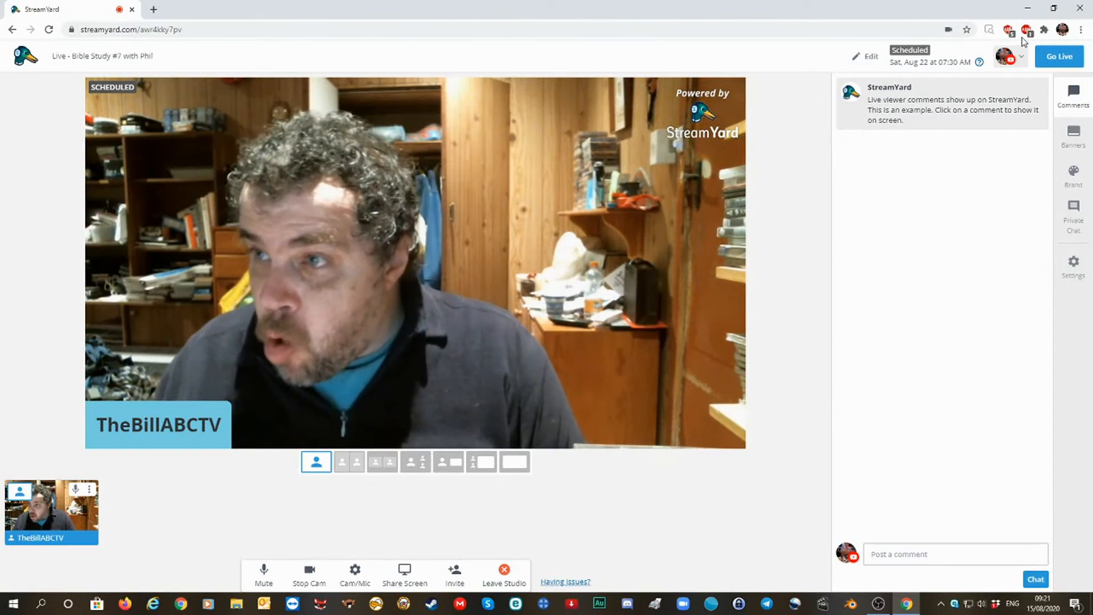
{"action": "mouse_move", "coordinate": [880, 335]}
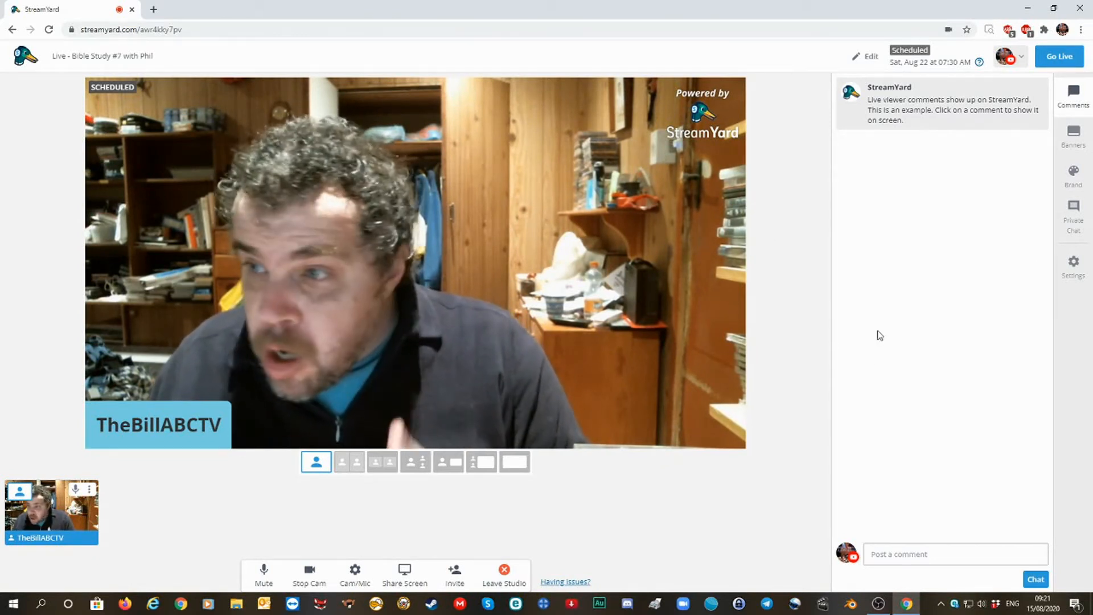
Step: Open studio Settings from the sidebar gear, showing broadcast quality at 720p HD
{"action": "left_click", "coordinate": [1072, 265]}
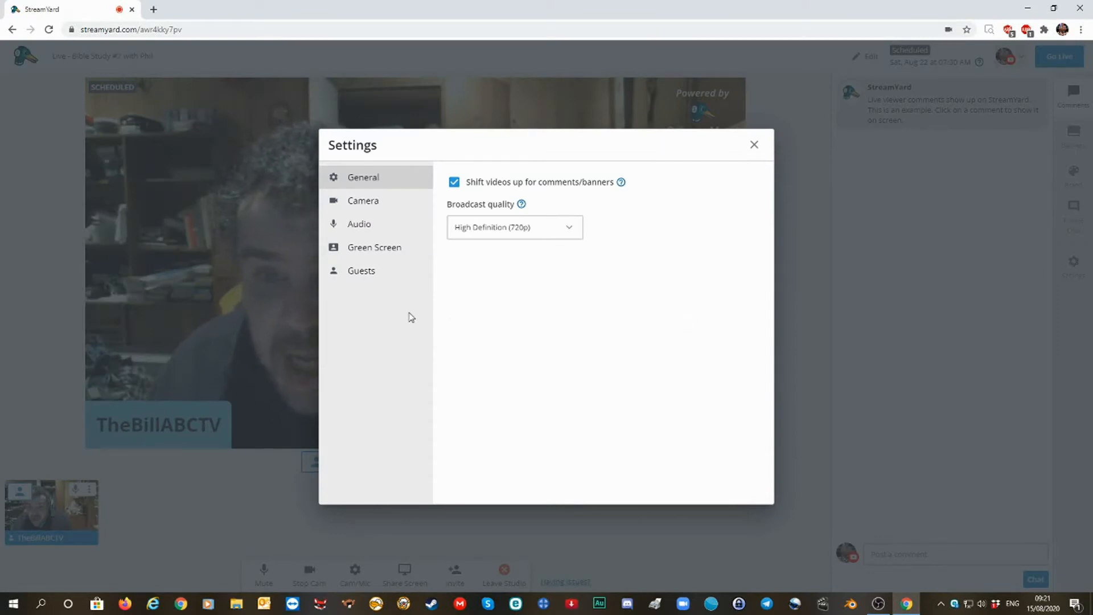
Step: In the Guests settings, enable 'Play a sound when guests enter'
{"action": "left_click", "coordinate": [360, 270]}
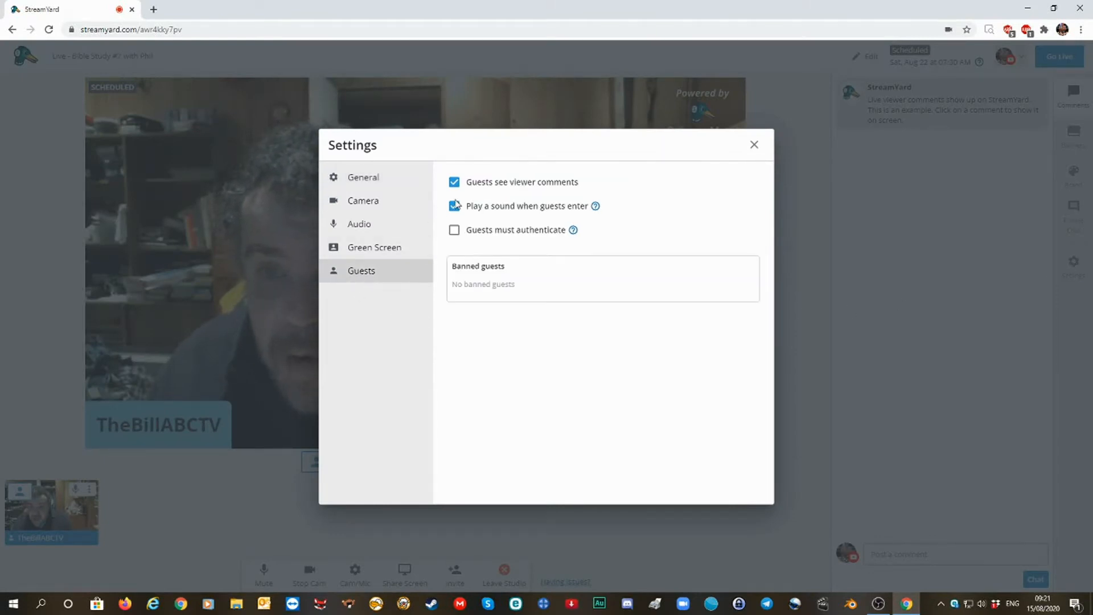
{"action": "left_click", "coordinate": [454, 205]}
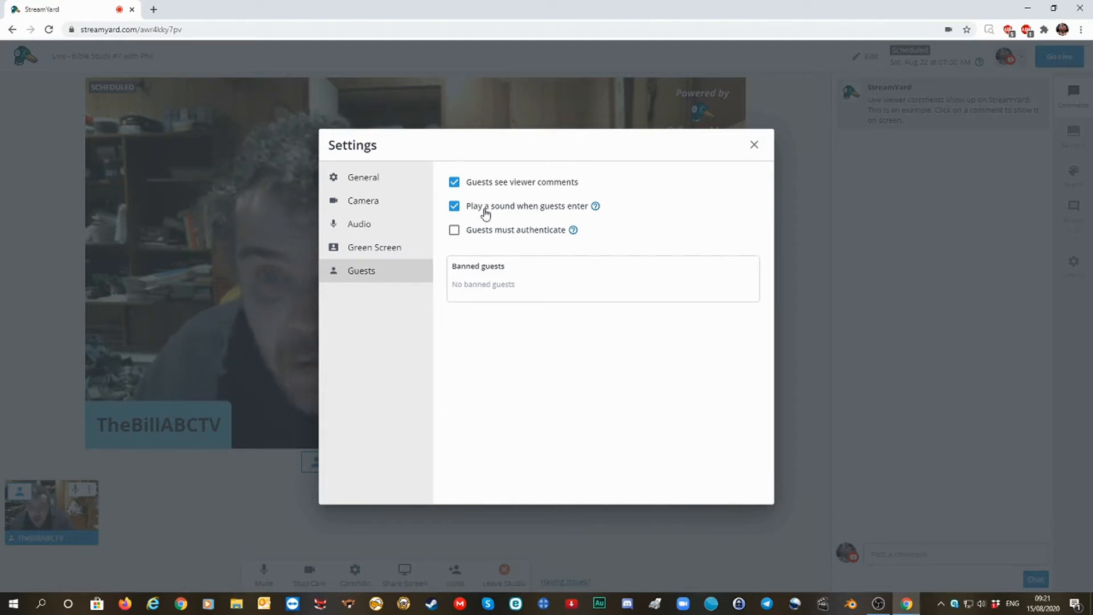
{"action": "mouse_move", "coordinate": [481, 219]}
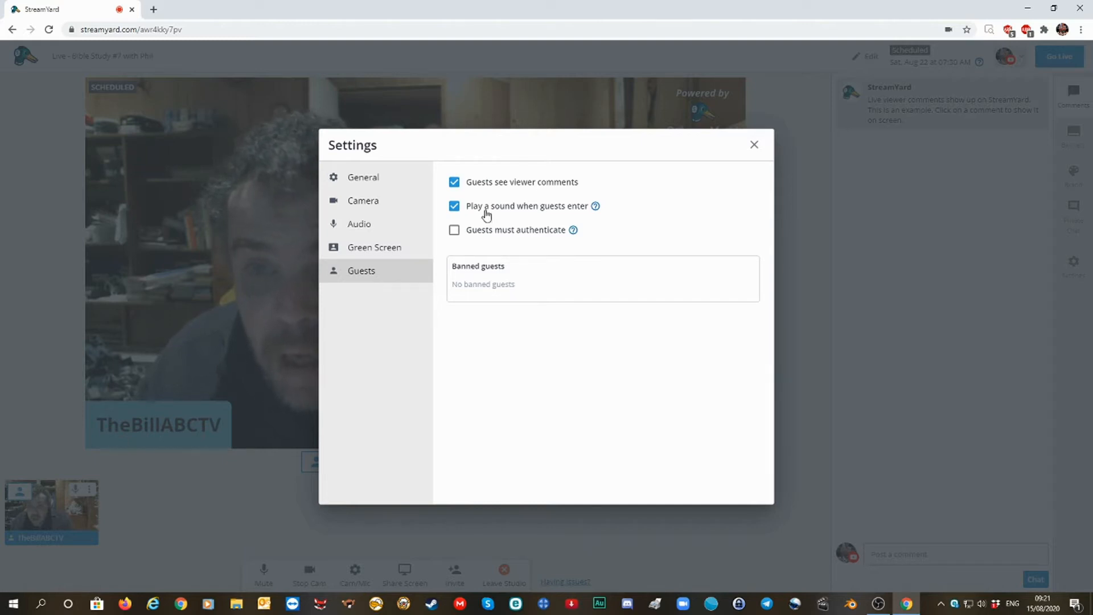
{"action": "mouse_move", "coordinate": [500, 192]}
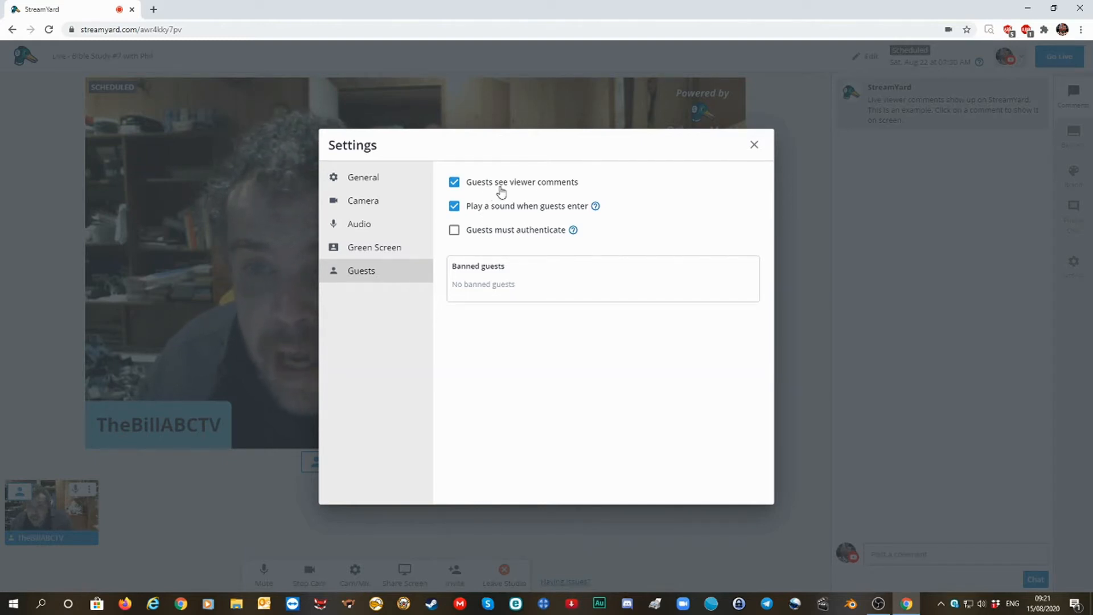
{"action": "mouse_move", "coordinate": [561, 195]}
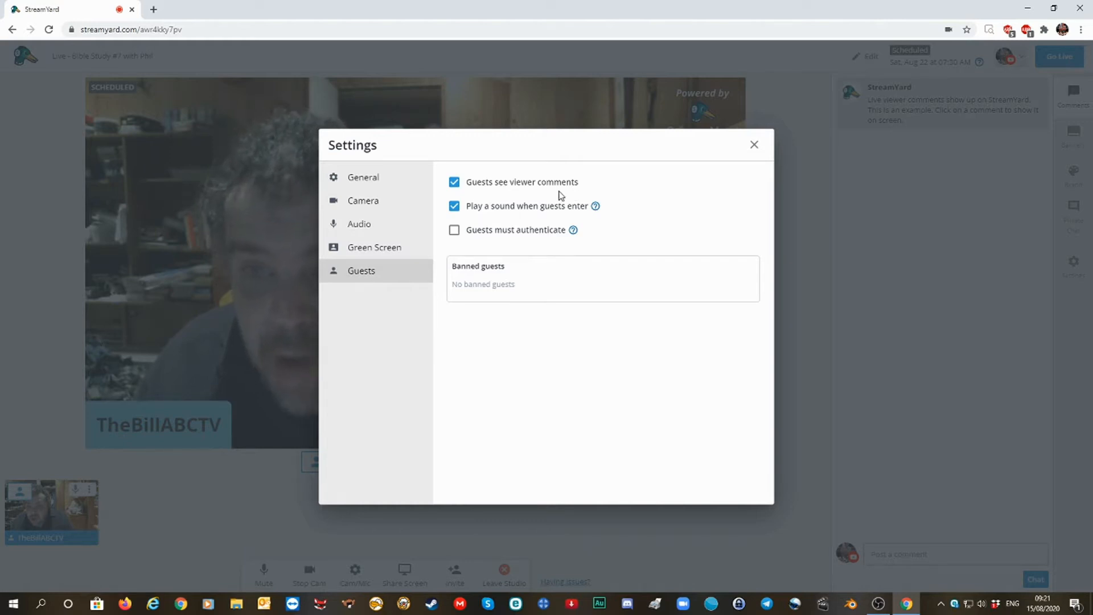
{"action": "mouse_move", "coordinate": [468, 216]}
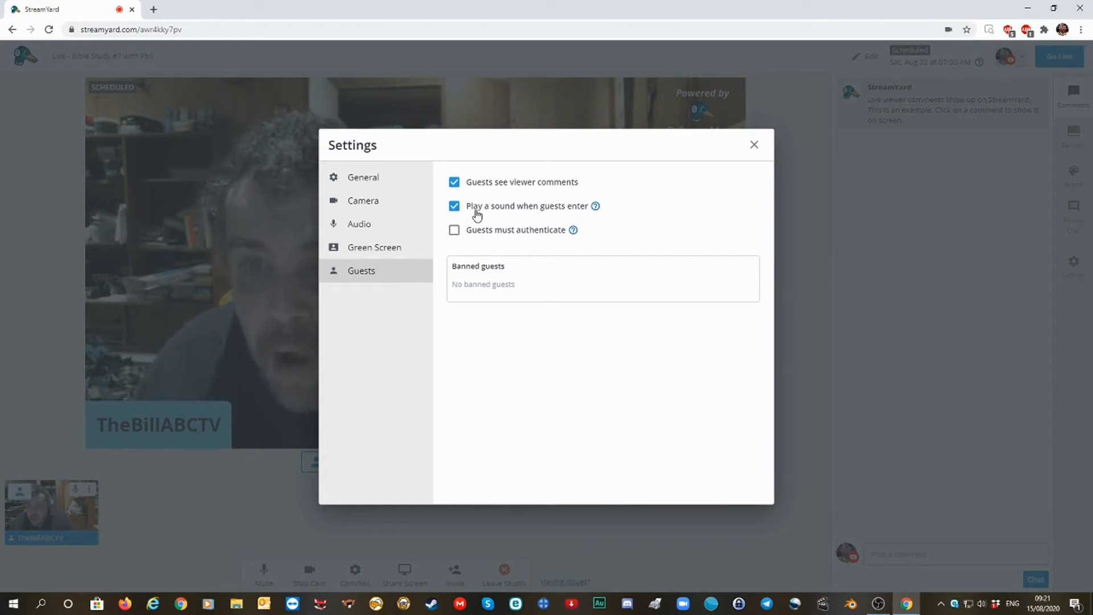
{"action": "mouse_move", "coordinate": [561, 216]}
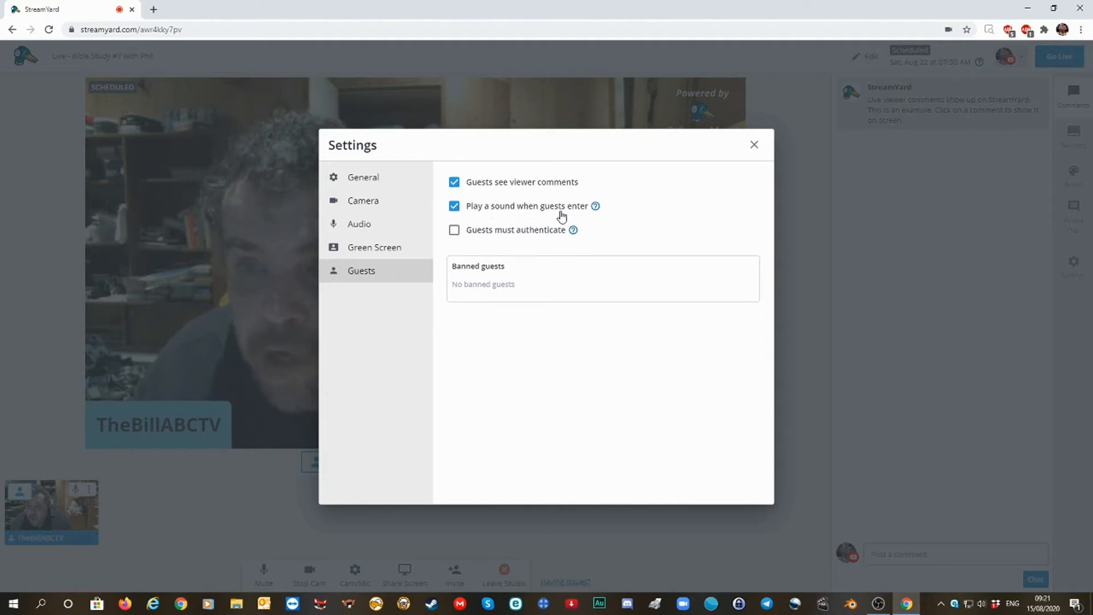
{"action": "mouse_move", "coordinate": [336, 505]}
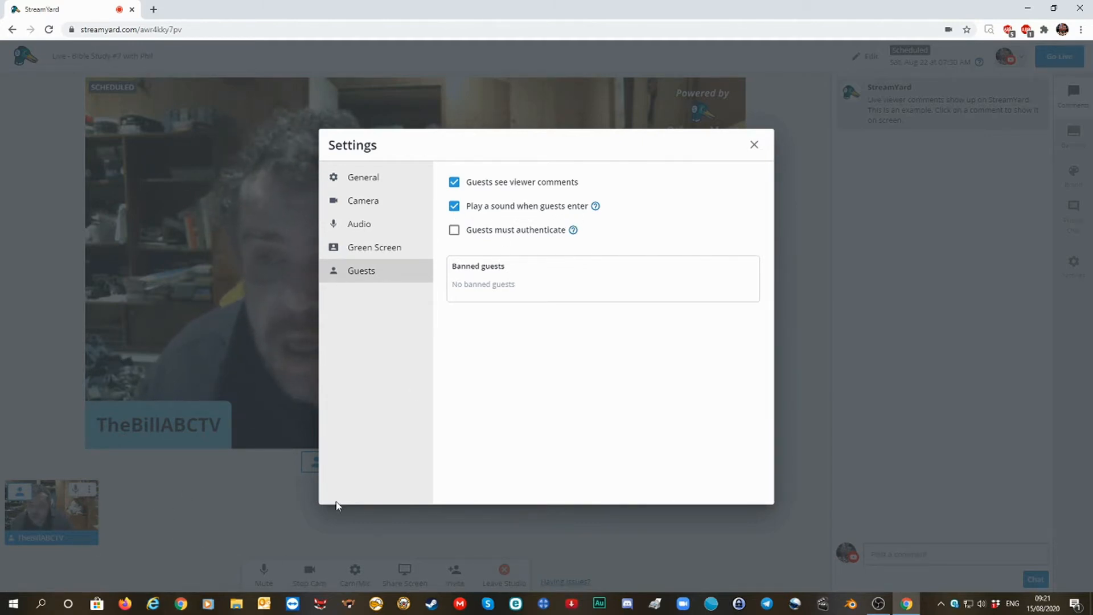
{"action": "mouse_move", "coordinate": [754, 144]}
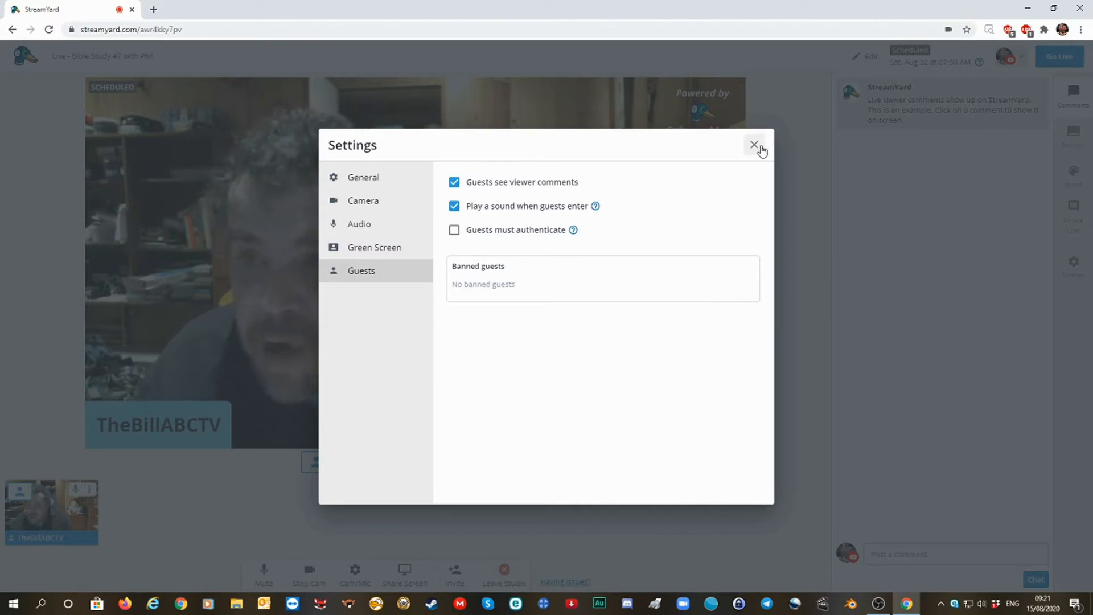
Step: Close the Settings dialog to return to the single-camera studio layout
{"action": "left_click", "coordinate": [753, 144]}
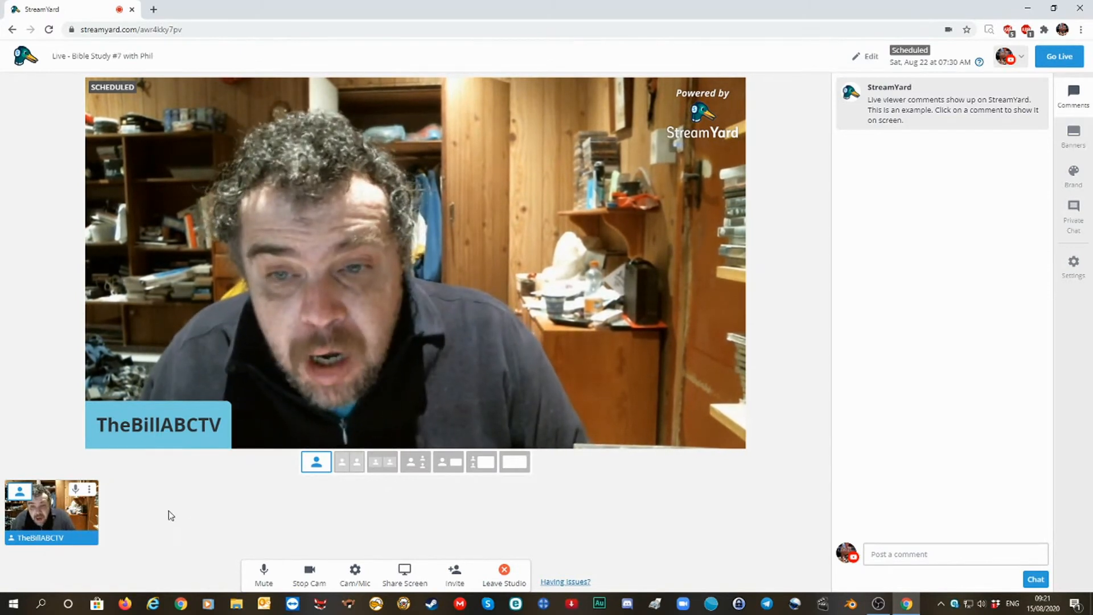
{"action": "mouse_move", "coordinate": [192, 513]}
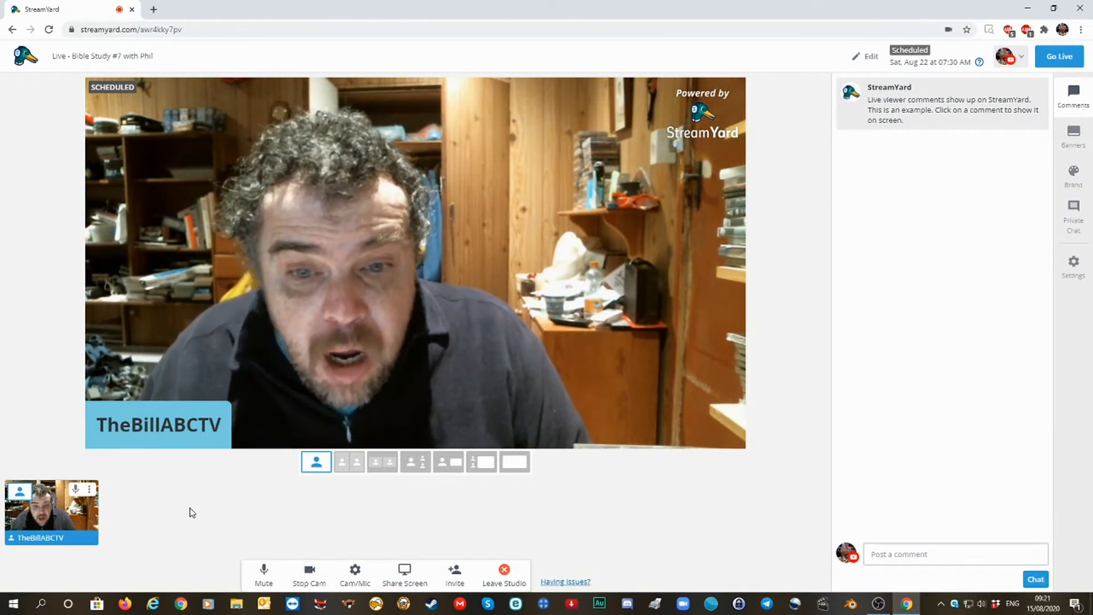
{"action": "mouse_move", "coordinate": [153, 517]}
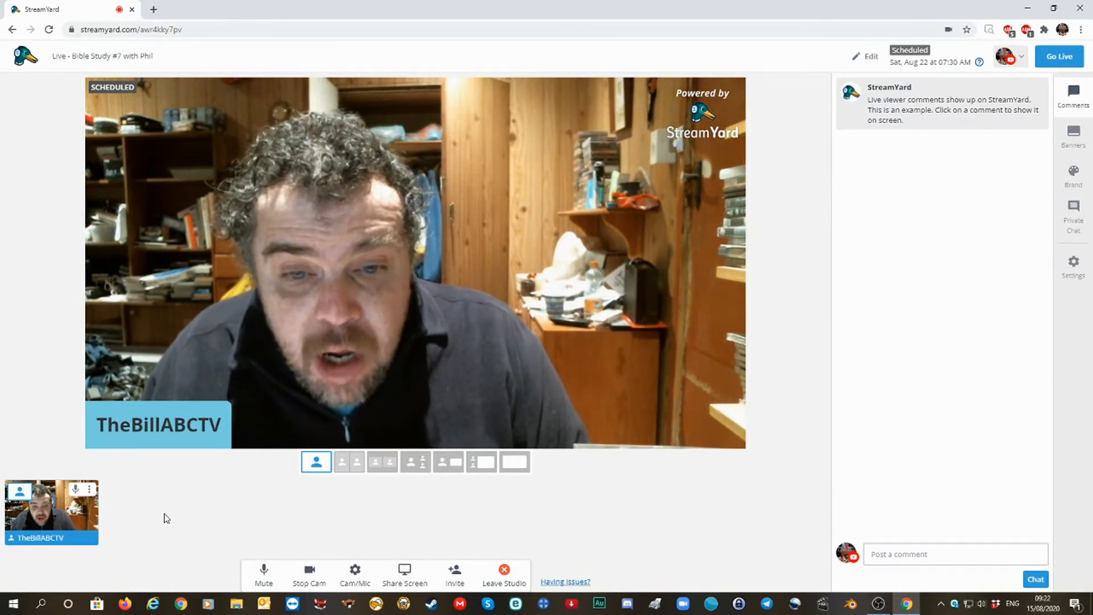
{"action": "mouse_move", "coordinate": [137, 503]}
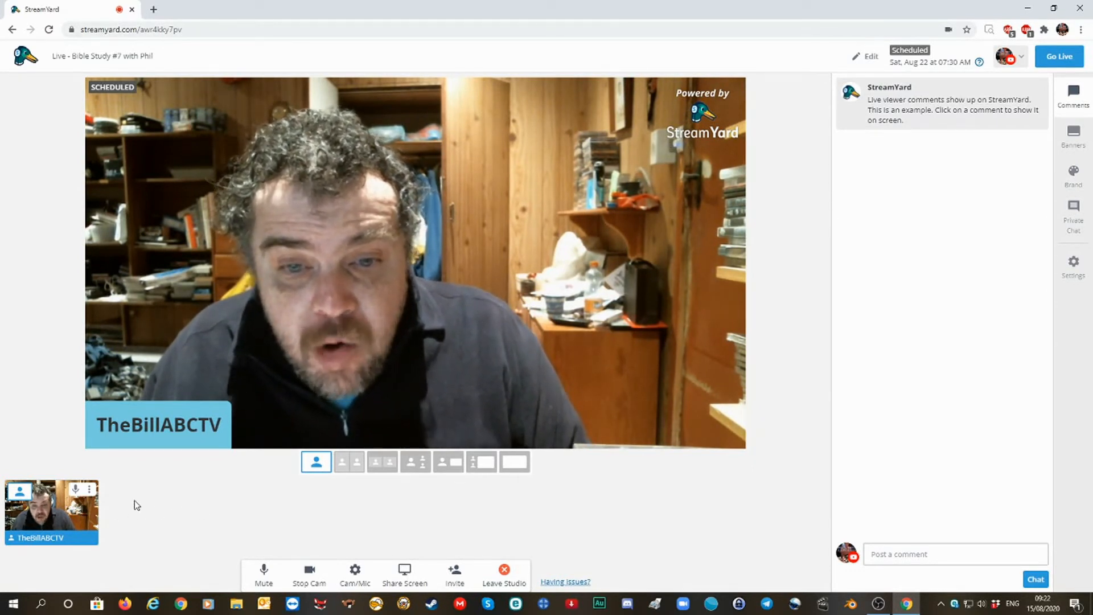
{"action": "mouse_move", "coordinate": [170, 520]}
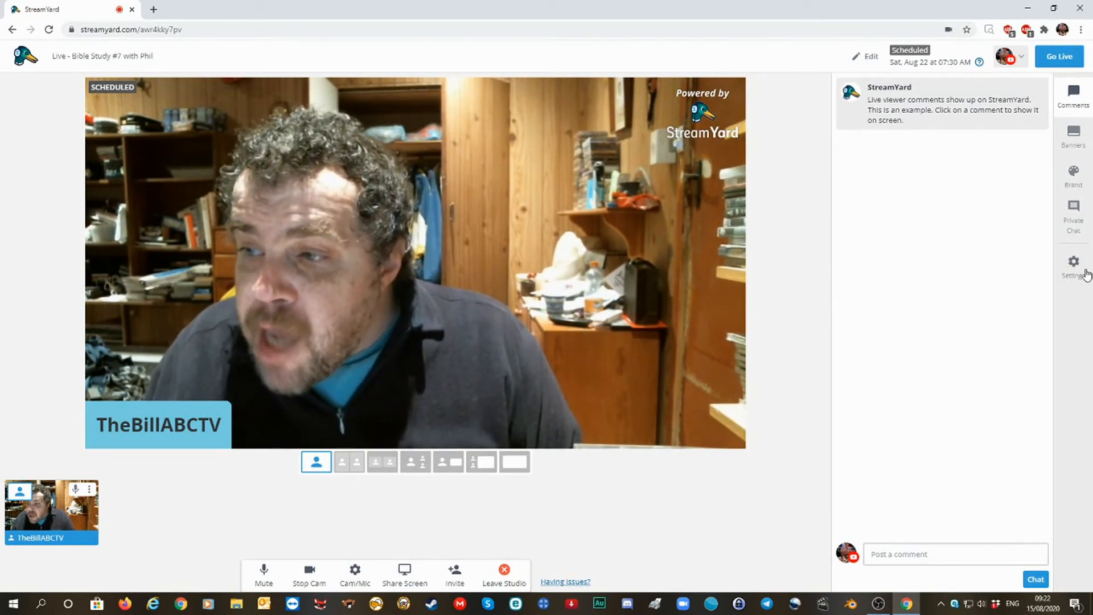
Step: Reopen Settings, go via Guests to General, and list the 1080p and 720p quality options
{"action": "left_click", "coordinate": [1072, 265]}
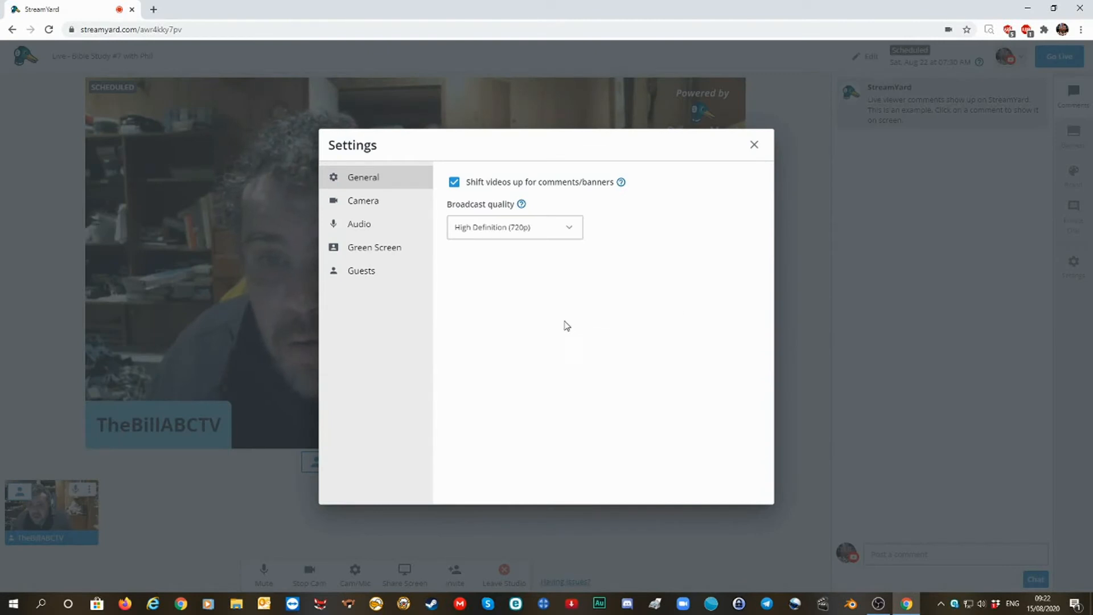
{"action": "left_click", "coordinate": [361, 270]}
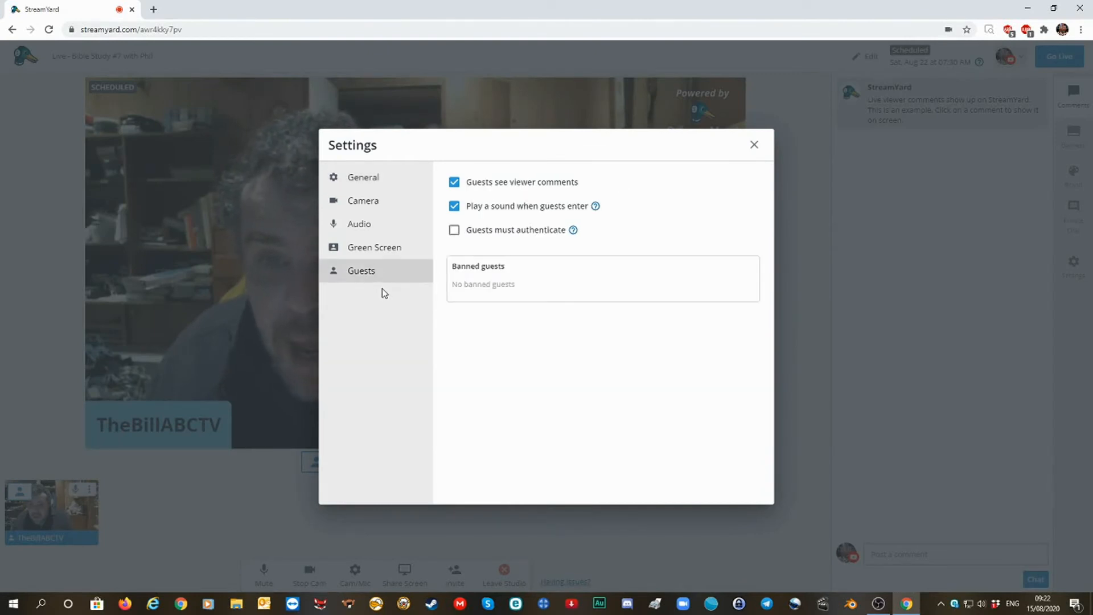
{"action": "left_click", "coordinate": [363, 176]}
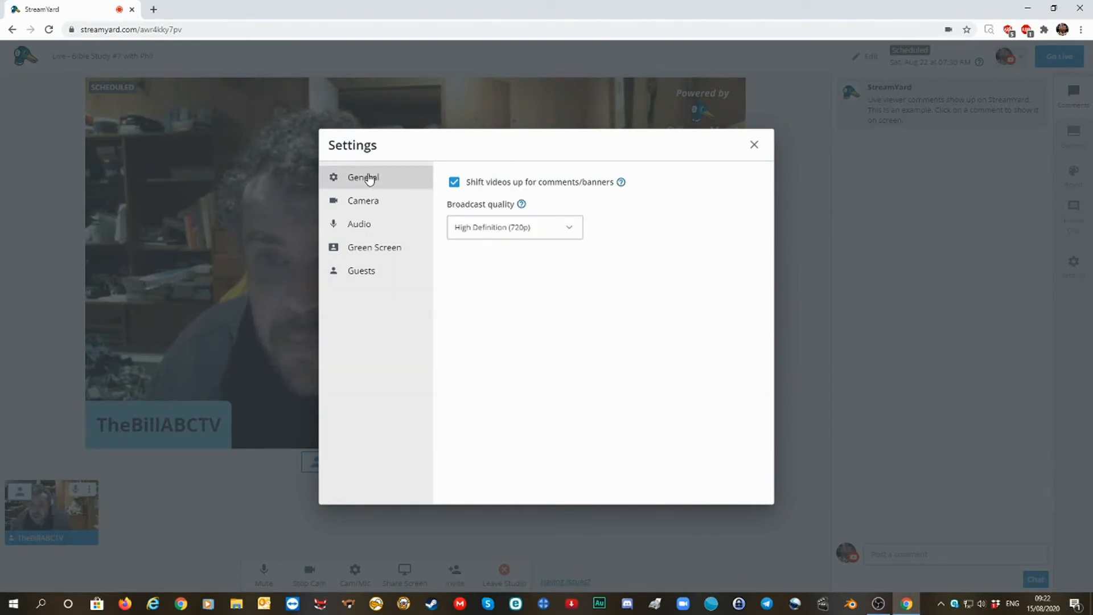
{"action": "left_click", "coordinate": [513, 227]}
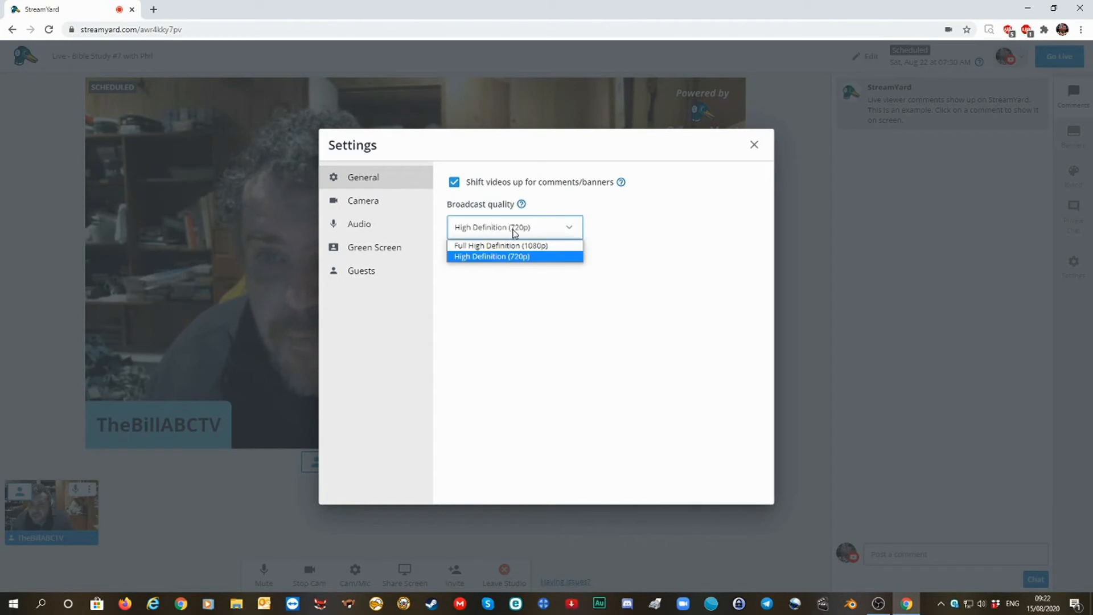
Step: Select 1080p Full HD broadcast quality, triggering the Professional Plan upgrade notice
{"action": "left_click", "coordinate": [499, 245]}
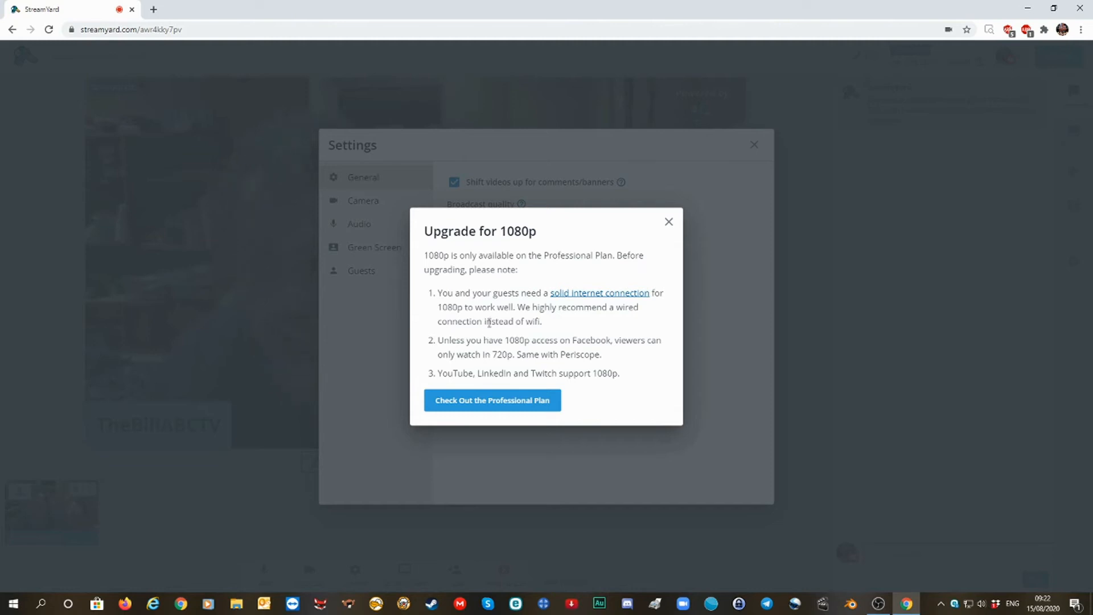
{"action": "mouse_move", "coordinate": [561, 273]}
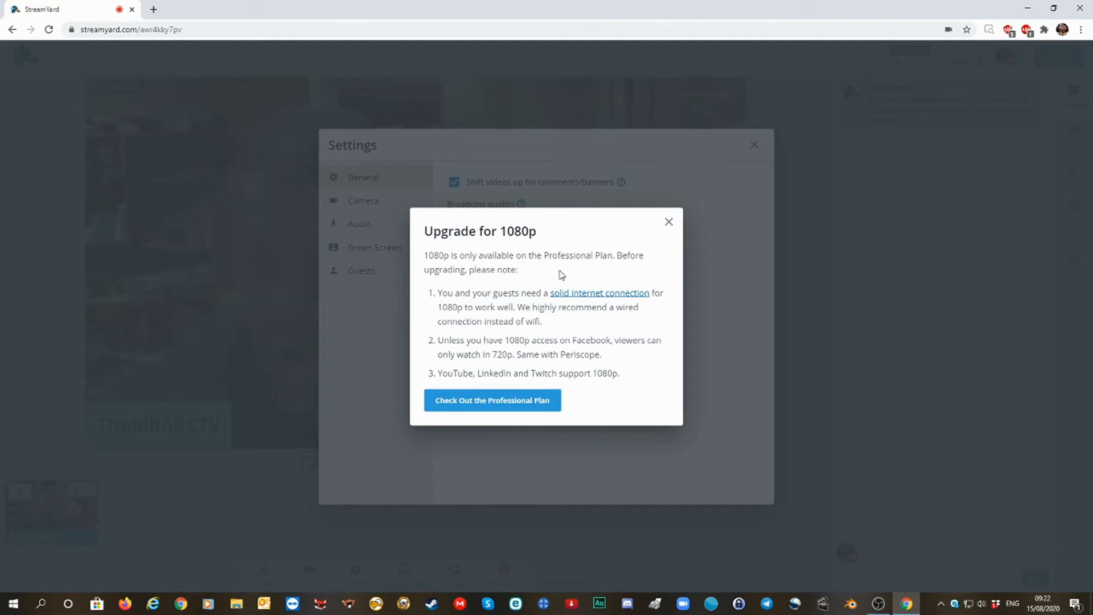
{"action": "mouse_move", "coordinate": [535, 255]}
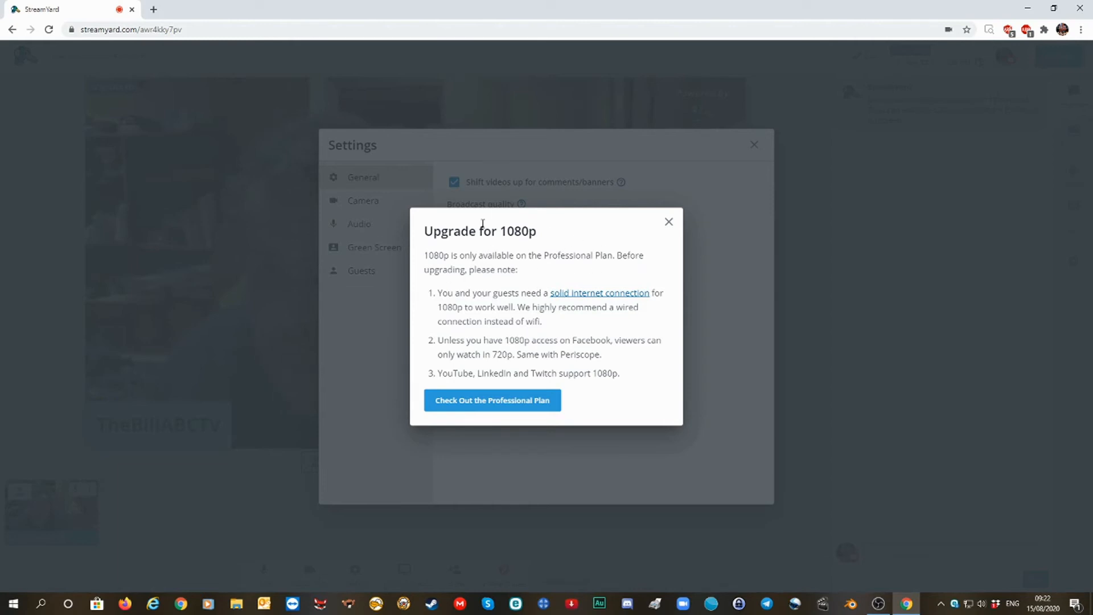
{"action": "mouse_move", "coordinate": [423, 273]}
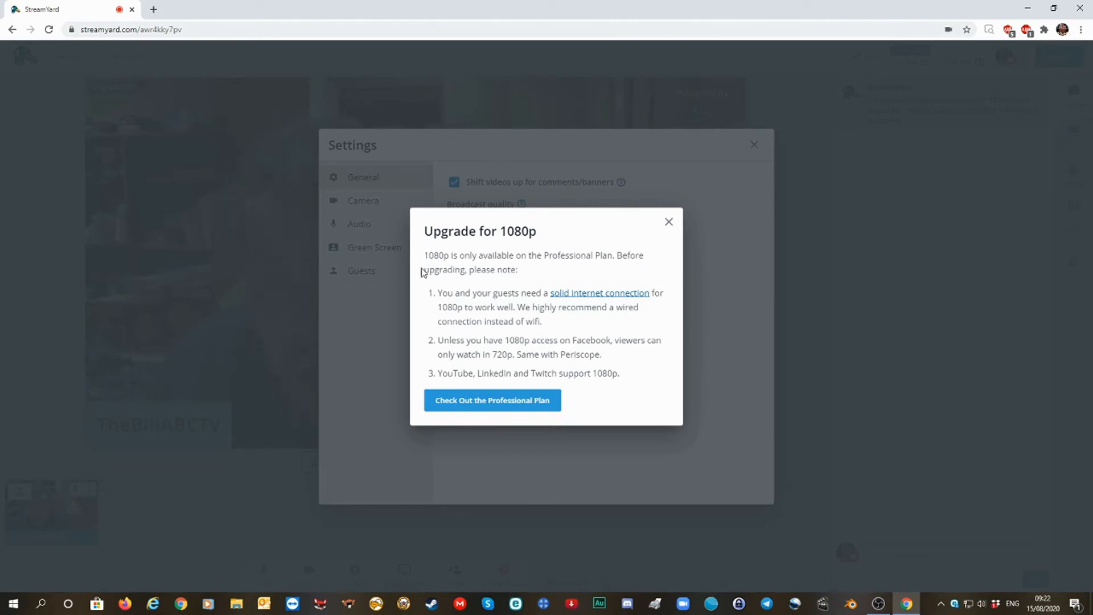
{"action": "mouse_move", "coordinate": [494, 267]}
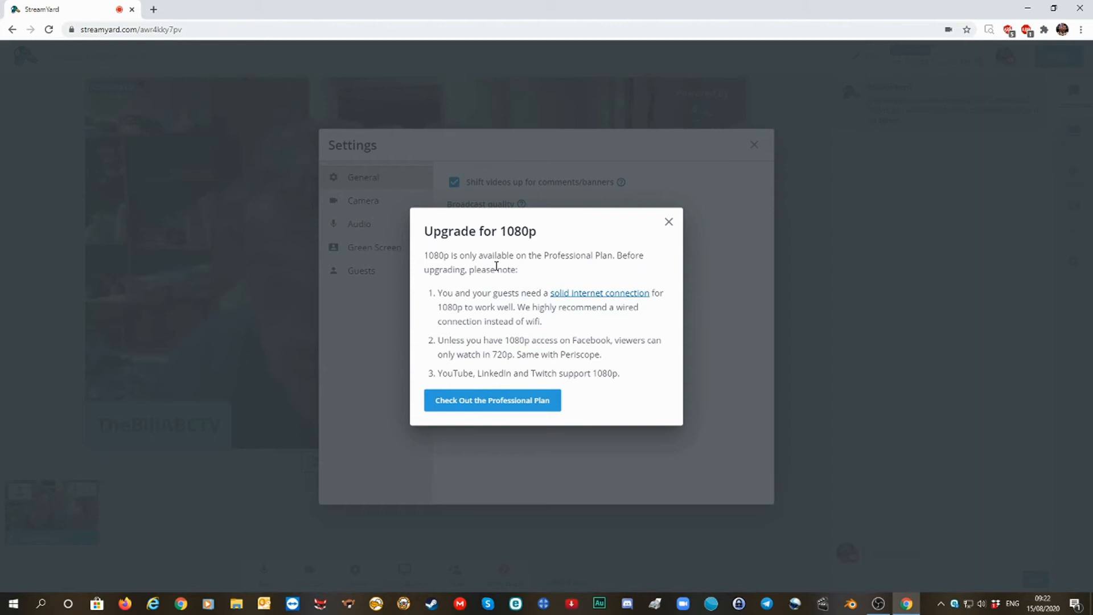
{"action": "mouse_move", "coordinate": [668, 221]}
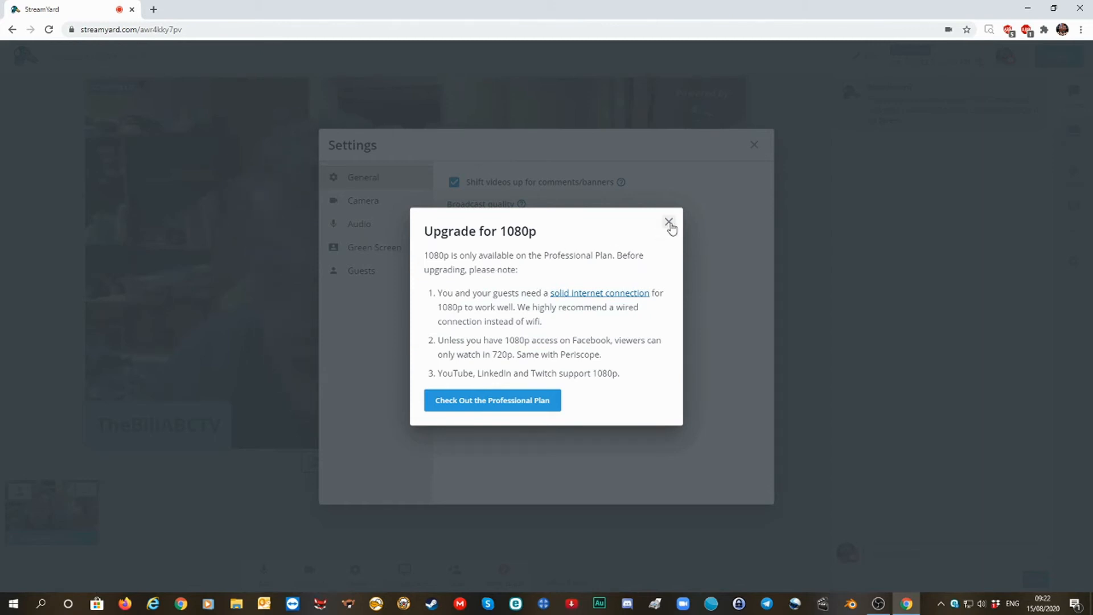
Step: Dismiss the upgrade popup and set broadcast quality back to High Definition (720p)
{"action": "left_click", "coordinate": [669, 223]}
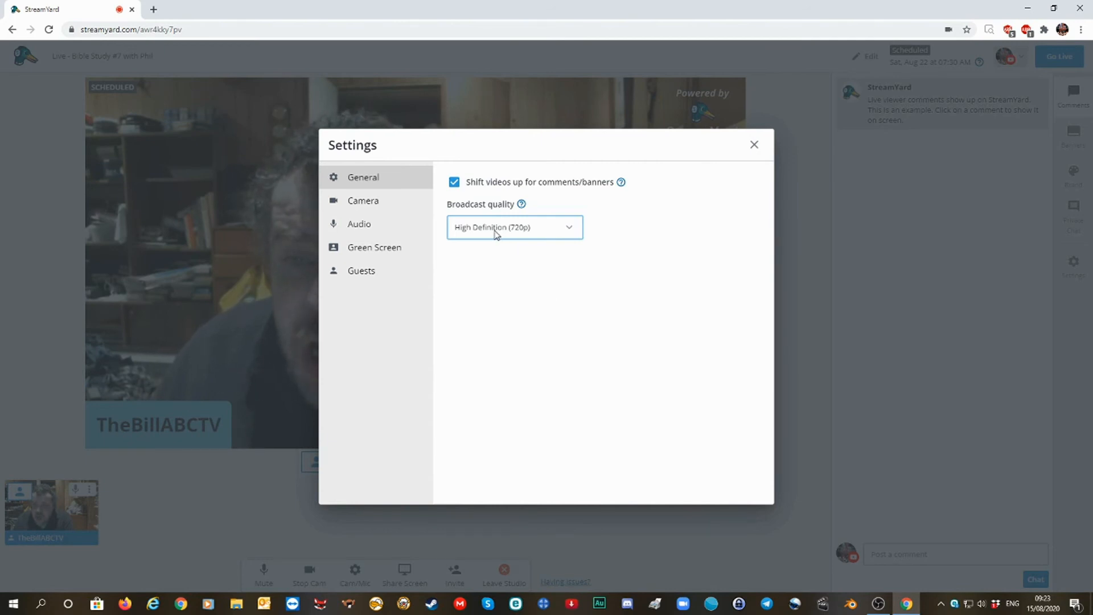
{"action": "left_click", "coordinate": [513, 226]}
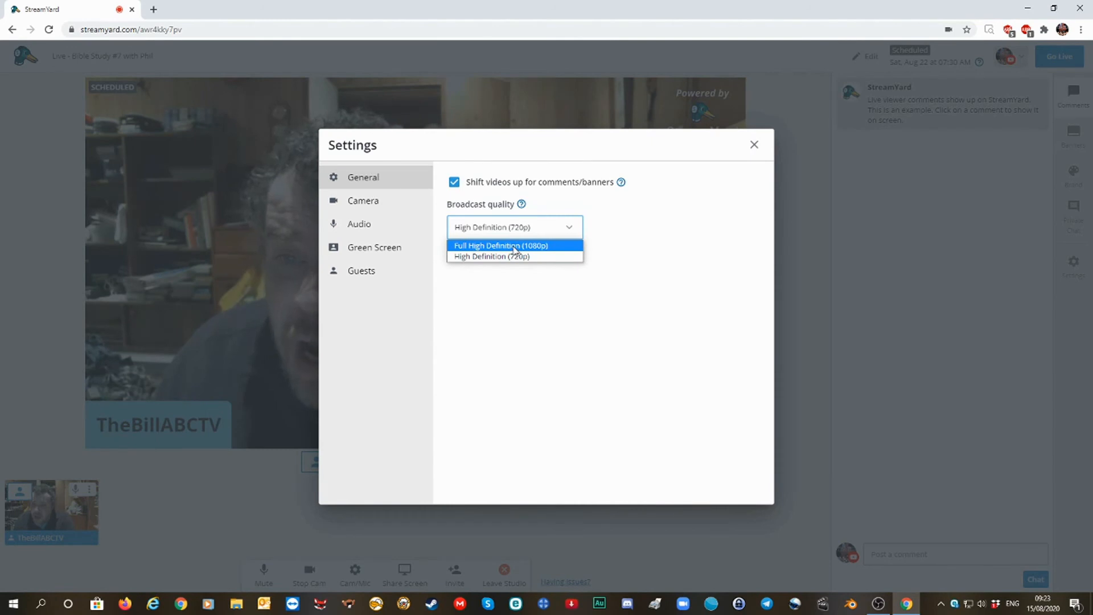
{"action": "mouse_move", "coordinate": [491, 256]}
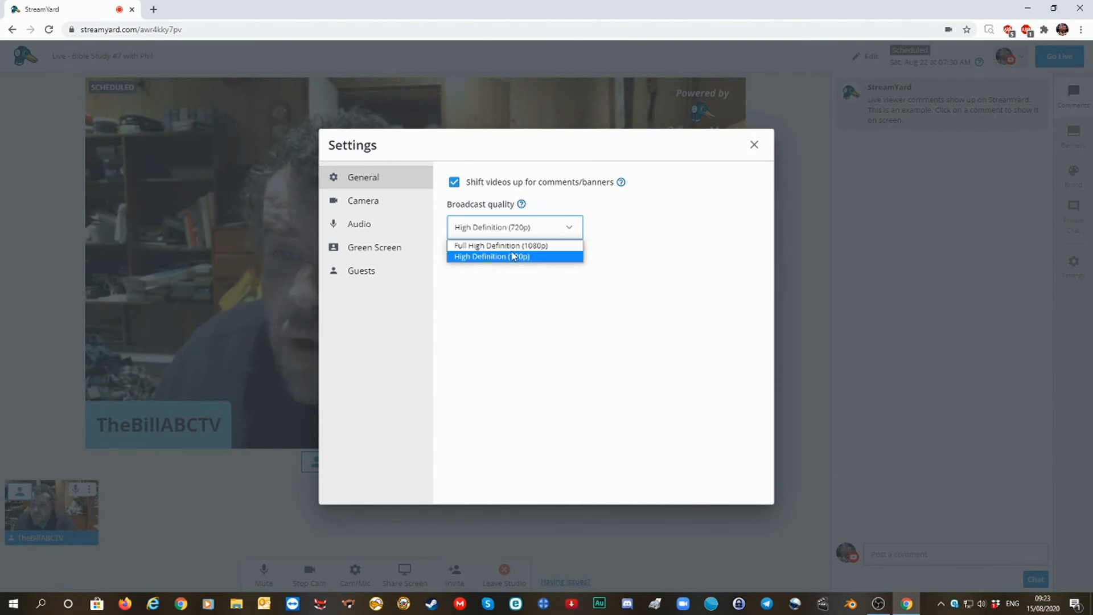
{"action": "left_click", "coordinate": [492, 256]}
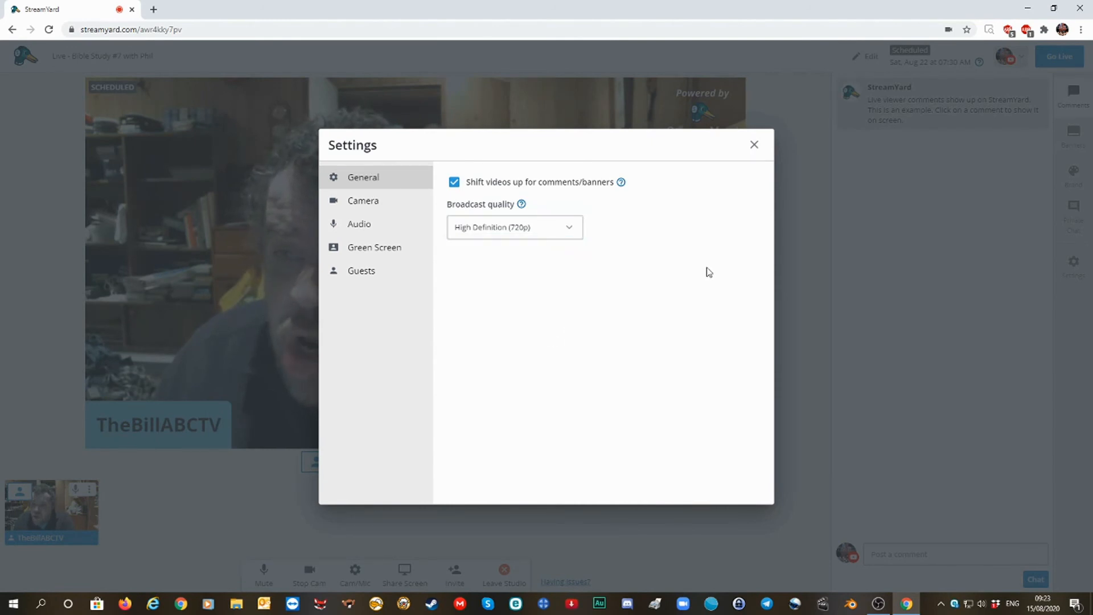
Step: Review the Guests tab with the entry sound on, then close Settings
{"action": "left_click", "coordinate": [361, 270]}
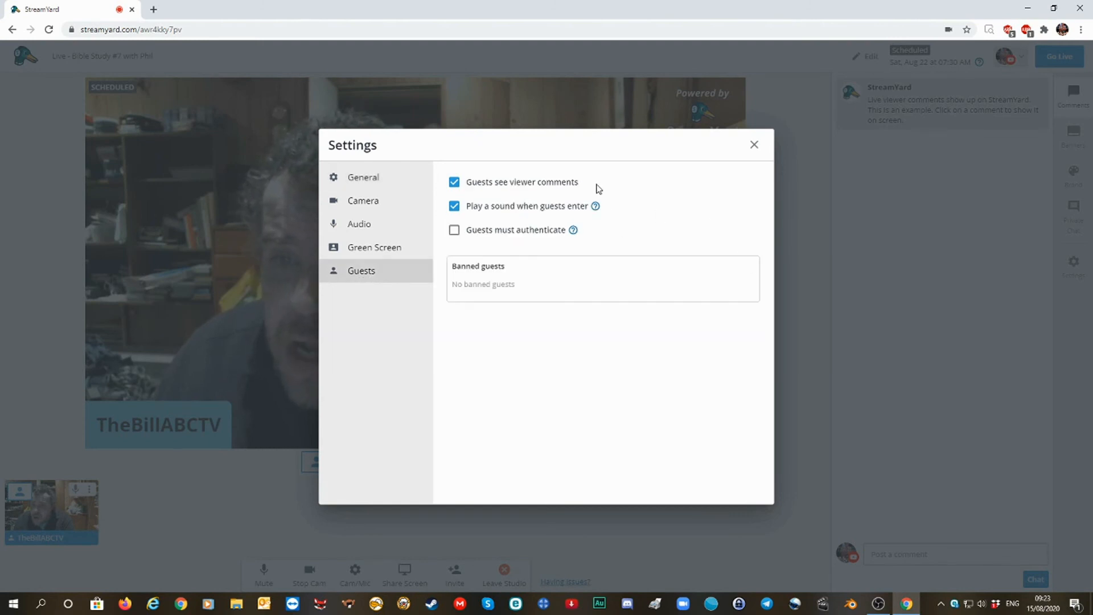
{"action": "mouse_move", "coordinate": [461, 208]}
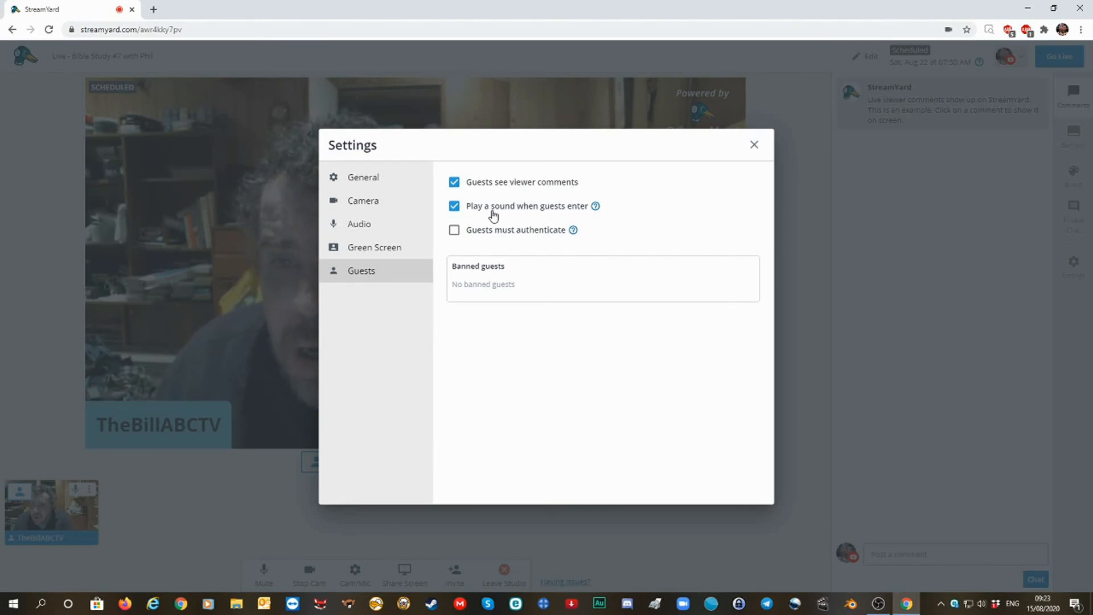
{"action": "left_click", "coordinate": [753, 144]}
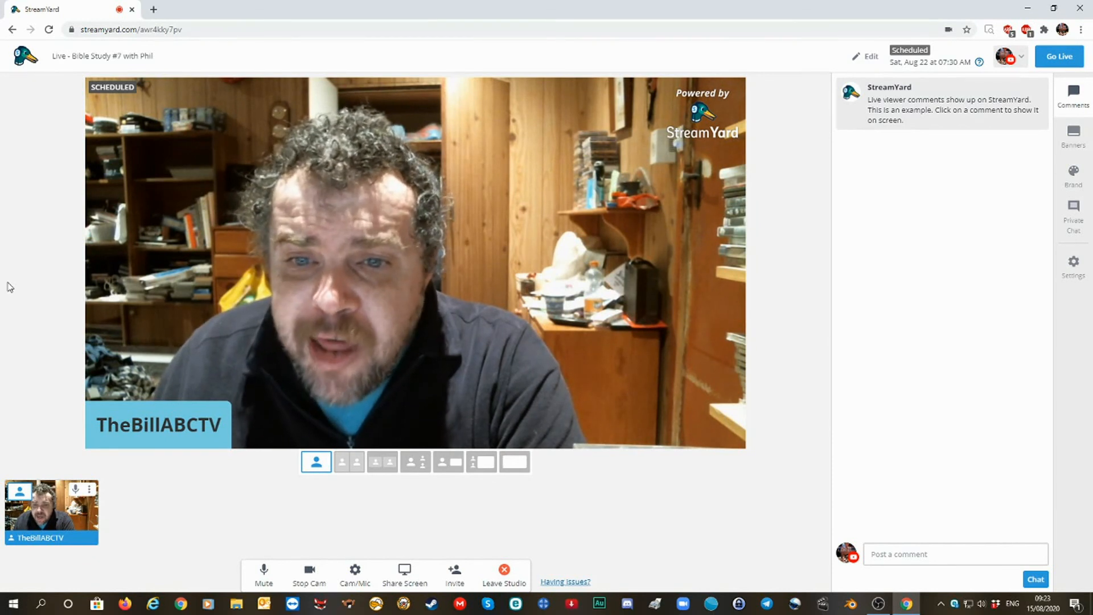
{"action": "mouse_move", "coordinate": [198, 288]}
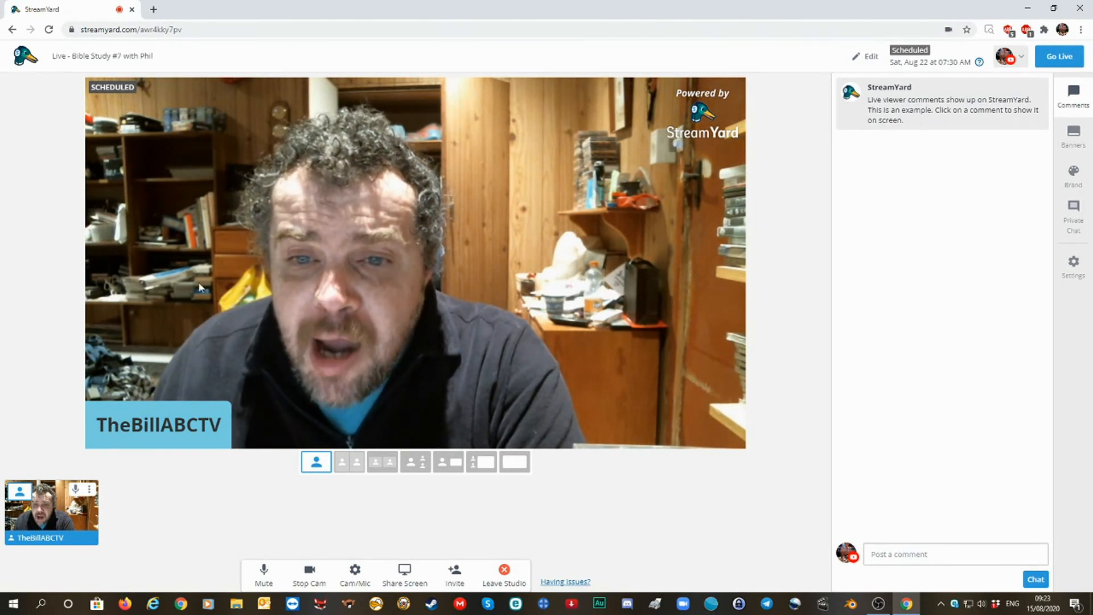
{"action": "mouse_move", "coordinate": [363, 283]}
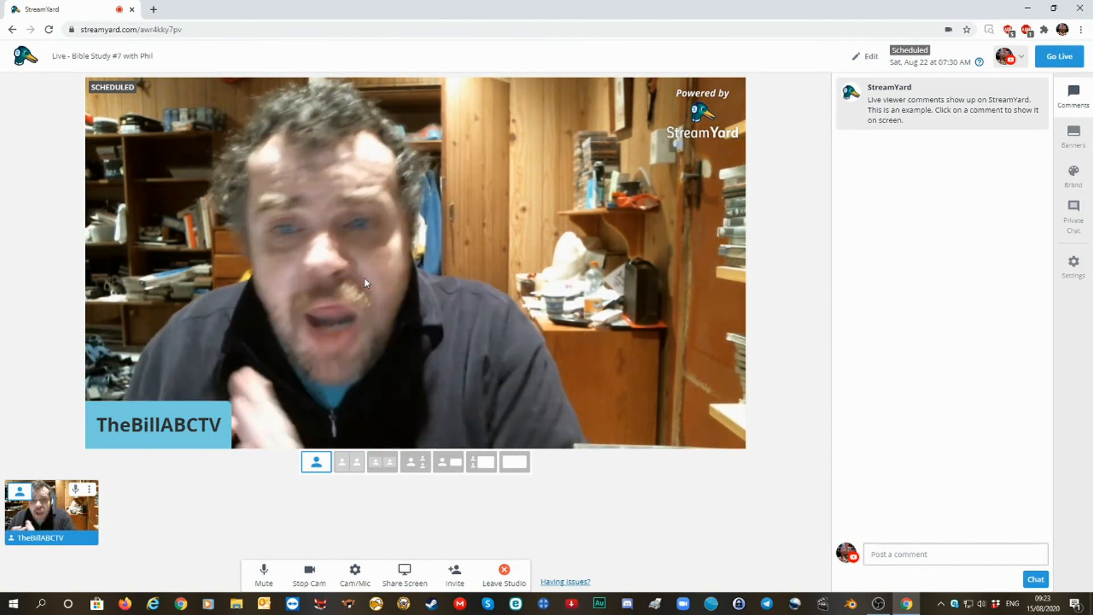